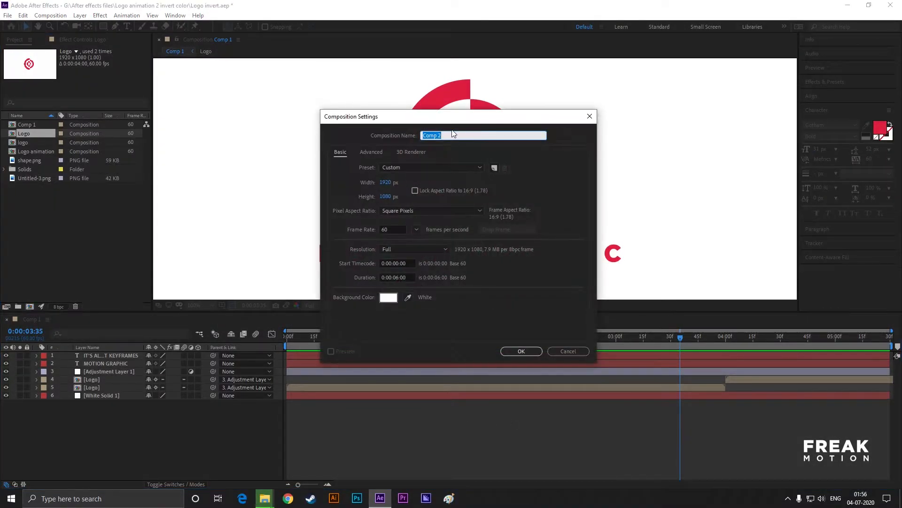
Rename the composition to 'logo animation', set Duration to 0:00:05:00, and confirm
{"action": "key", "text": "Delete"}
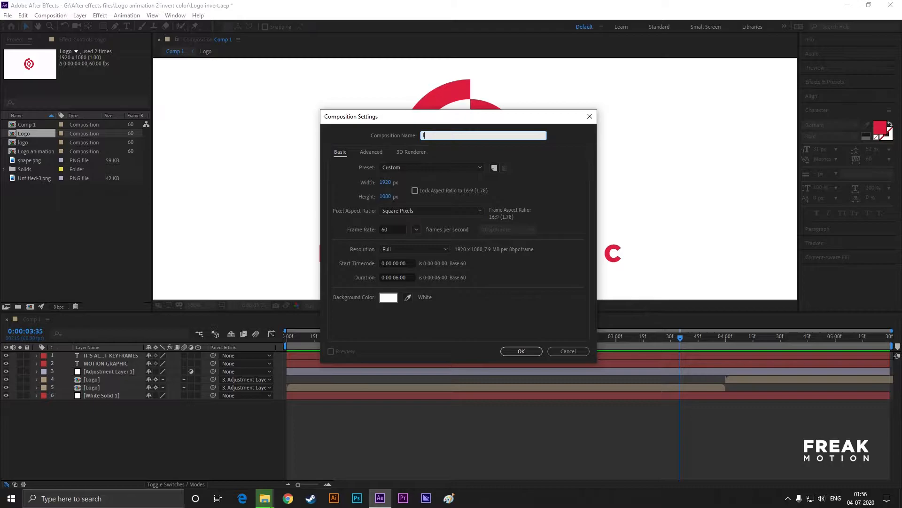
{"action": "type", "text": "logo animation"}
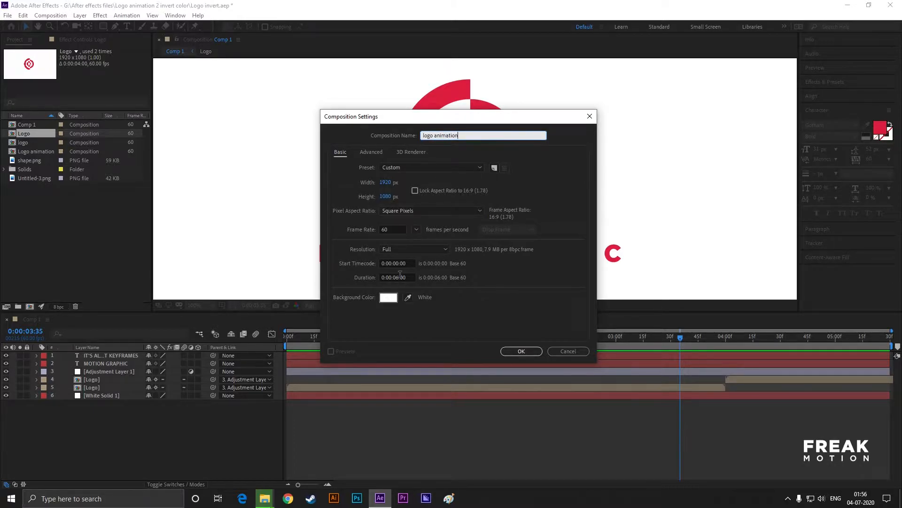
{"action": "left_click", "coordinate": [397, 276]}
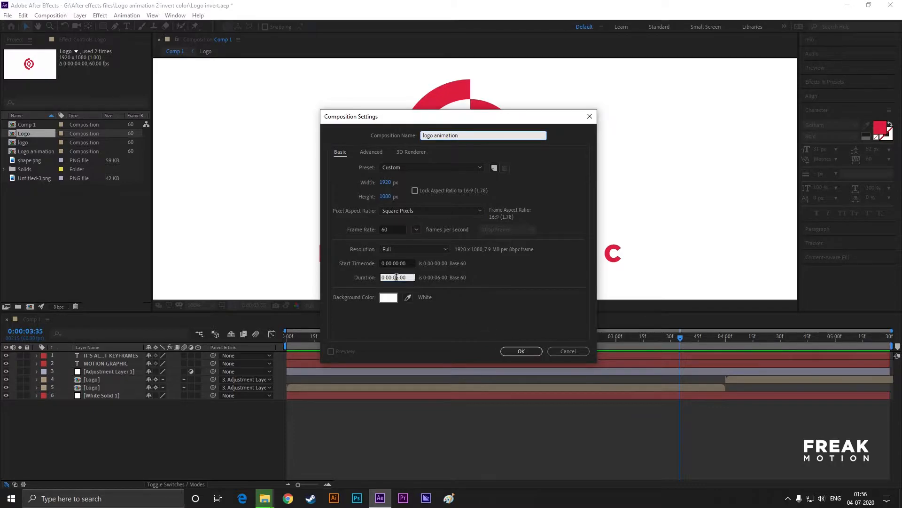
{"action": "type", "text": "0:00:05:00"}
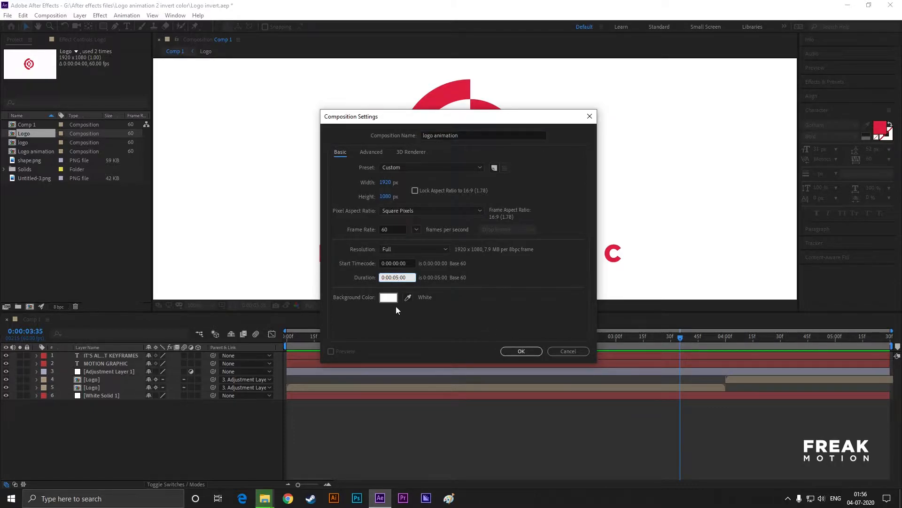
{"action": "left_click", "coordinate": [520, 351]}
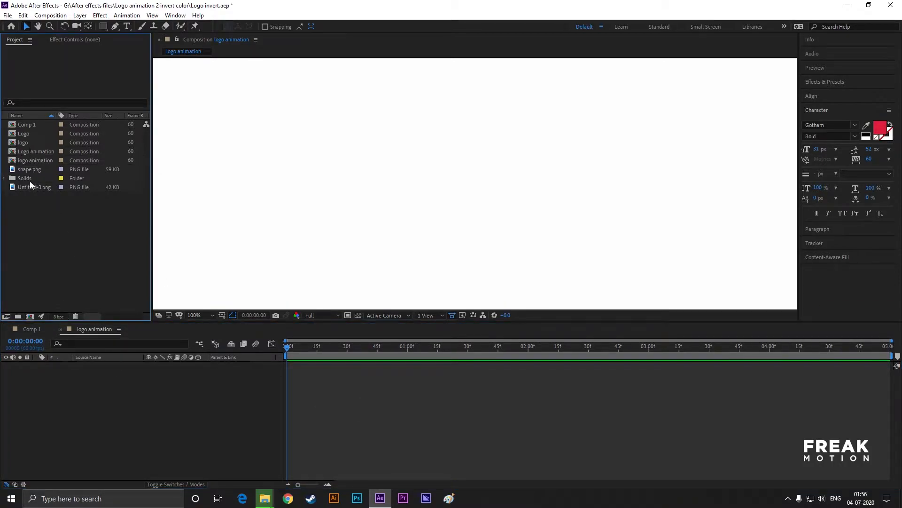
Add the M logo image, mask off its left half, and name that layer 'left side'
{"action": "double_click", "coordinate": [36, 187]}
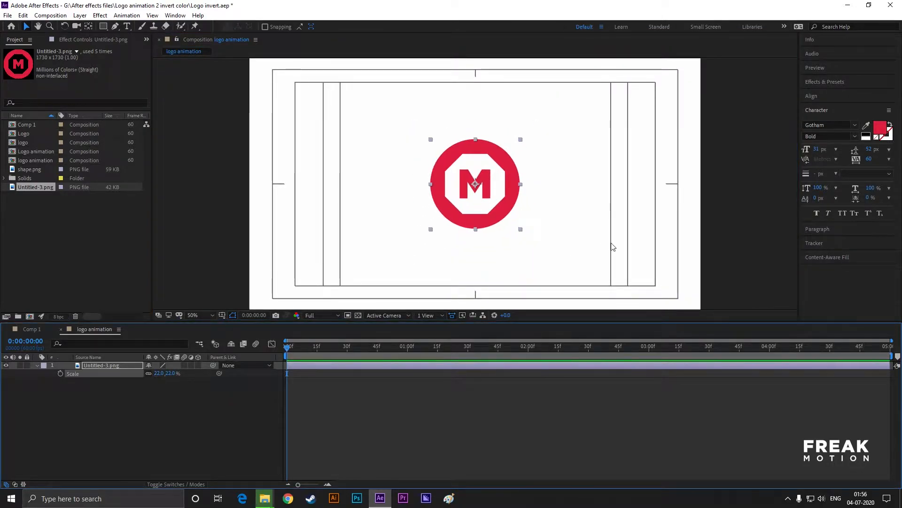
{"action": "left_click", "coordinate": [192, 315]}
{"action": "type", "text": "right side"}
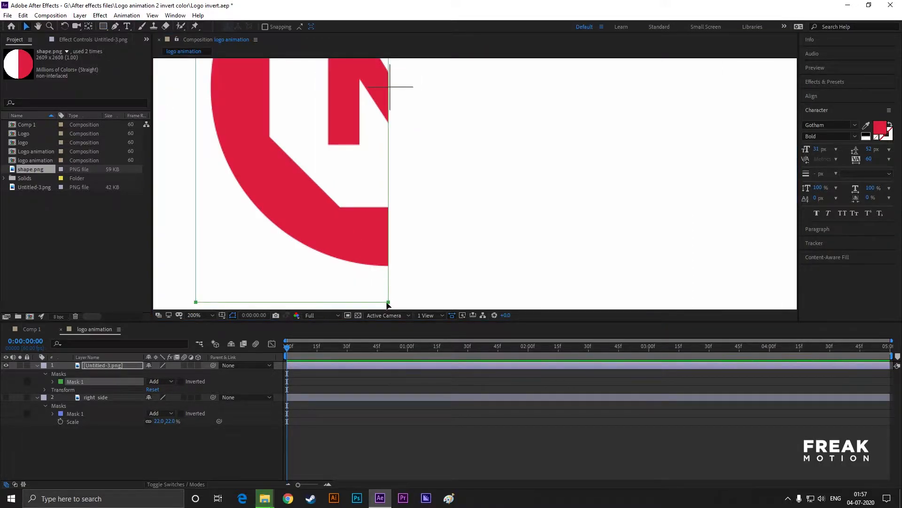
{"action": "left_click", "coordinate": [195, 315]}
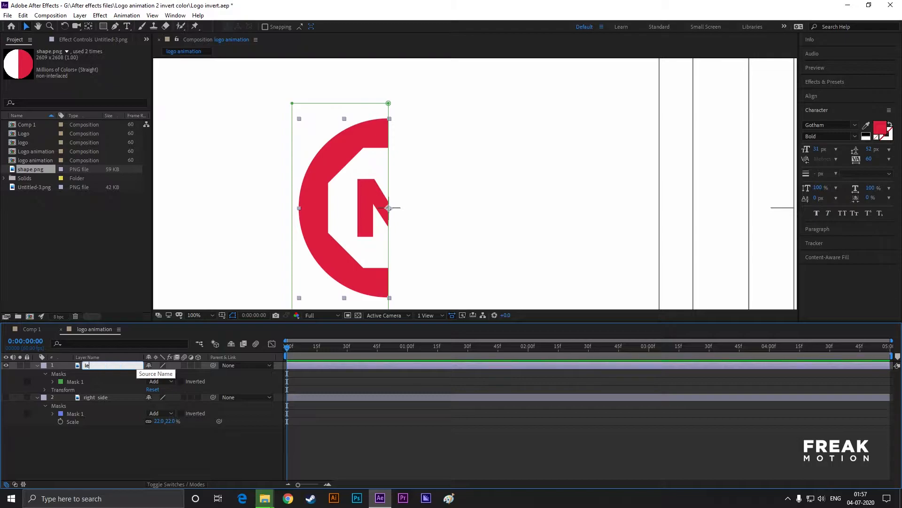
{"action": "type", "text": "left side"}
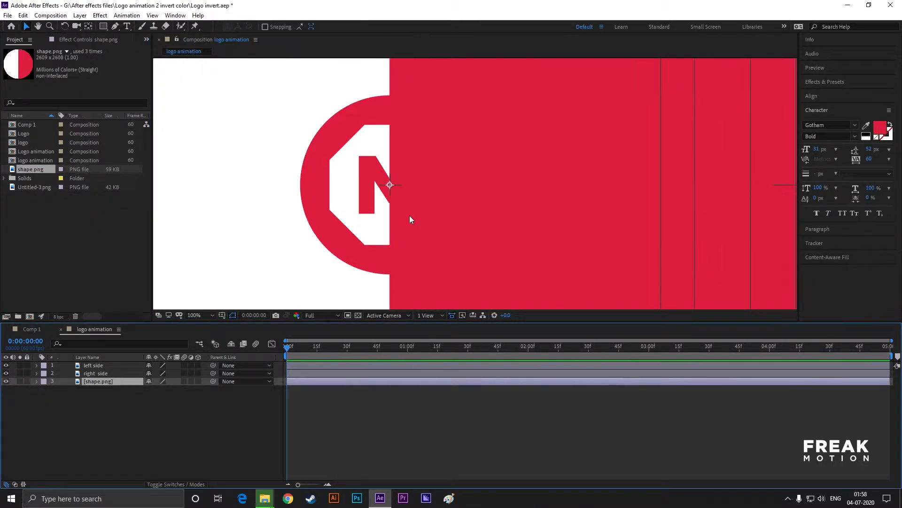
Select shape.png and scrub its Scale down to about 17–19% behind the right half
{"action": "left_click", "coordinate": [36, 381]}
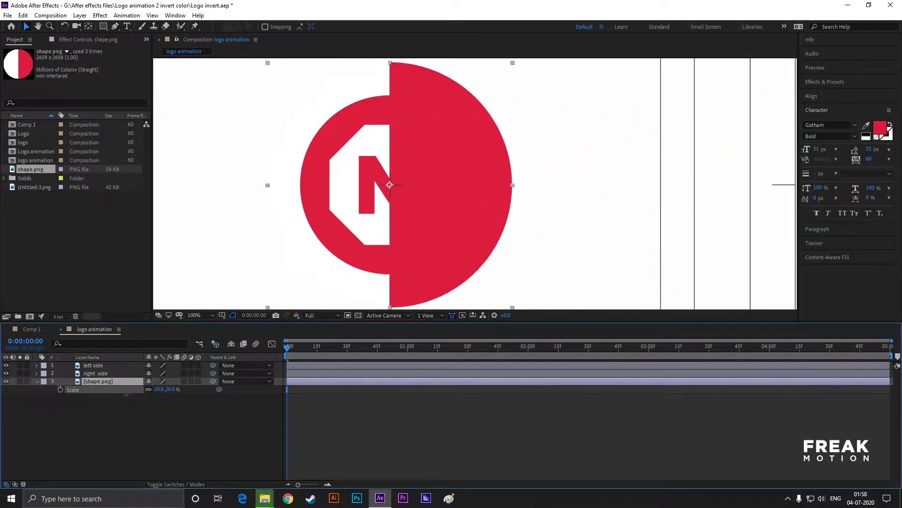
{"action": "left_click_drag", "start_coordinate": [167, 389], "coordinate": [164, 392]}
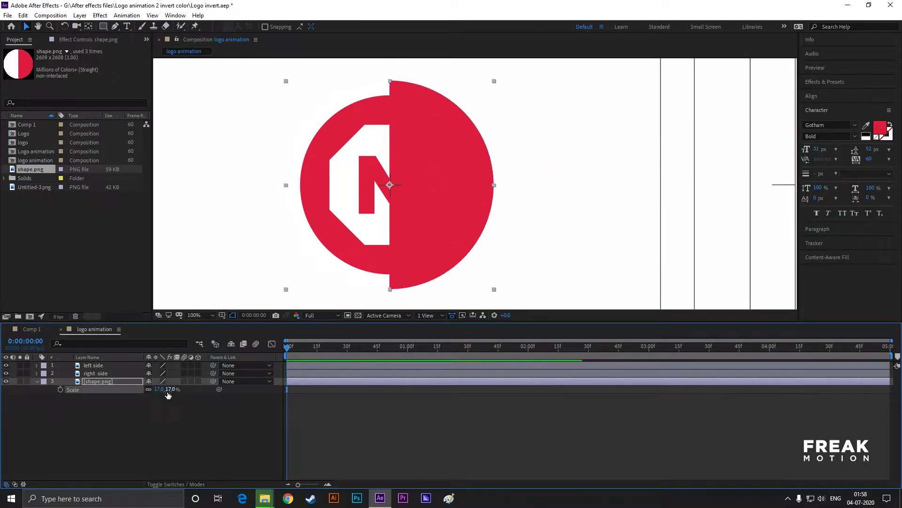
{"action": "left_click_drag", "start_coordinate": [164, 389], "coordinate": [169, 388]}
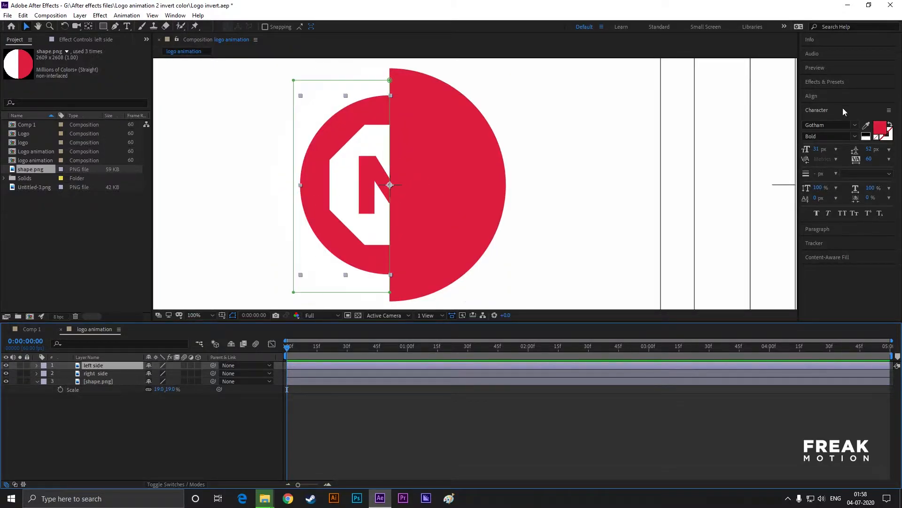
Apply the 'fill' effect from Effects & Presets to the logo halves and set their colours
{"action": "left_click", "coordinate": [825, 82]}
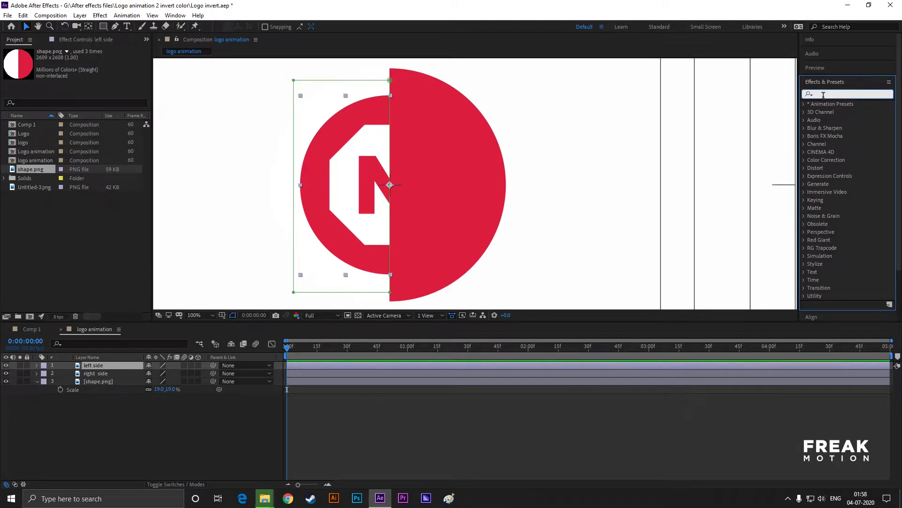
{"action": "type", "text": "fill"}
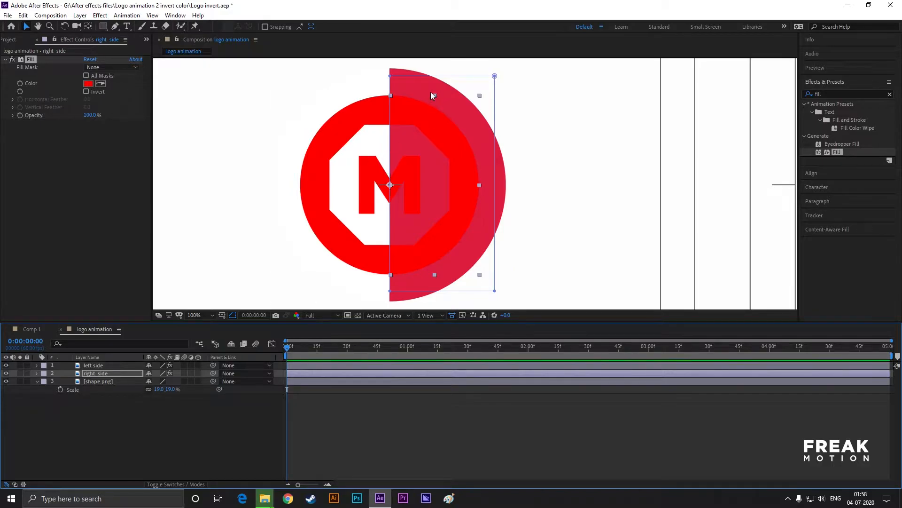
{"action": "mouse_move", "coordinate": [90, 90]}
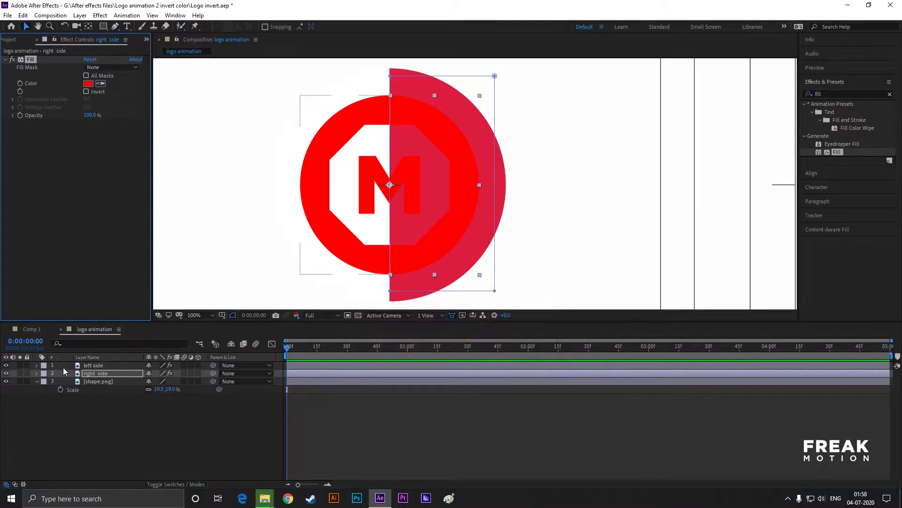
{"action": "left_click", "coordinate": [89, 82]}
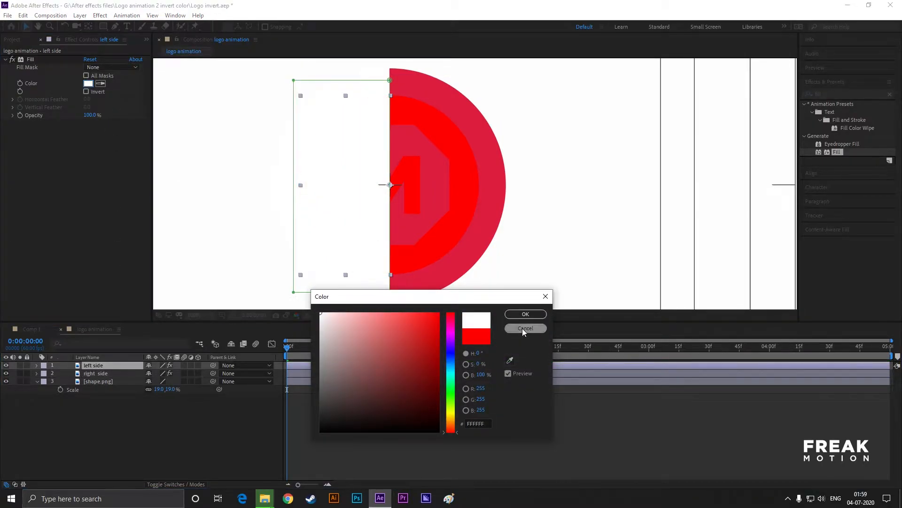
{"action": "left_click", "coordinate": [525, 328]}
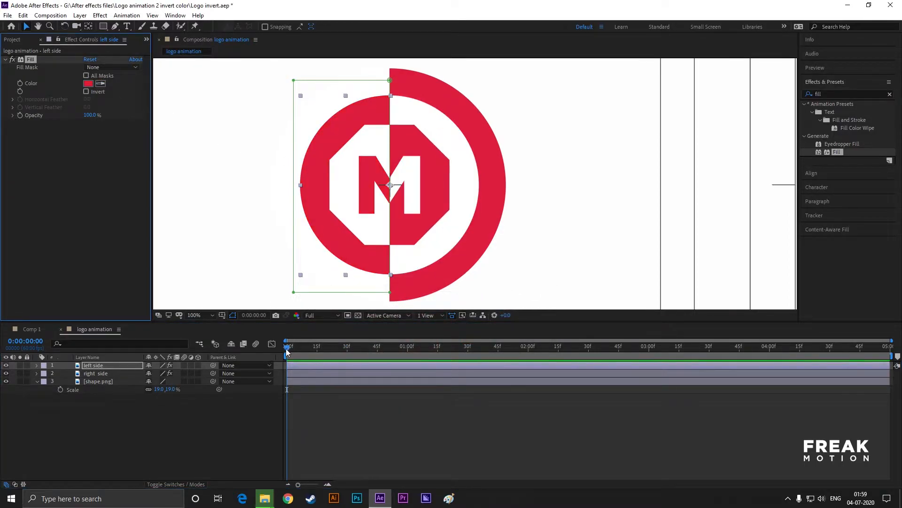
{"action": "mouse_move", "coordinate": [287, 351]}
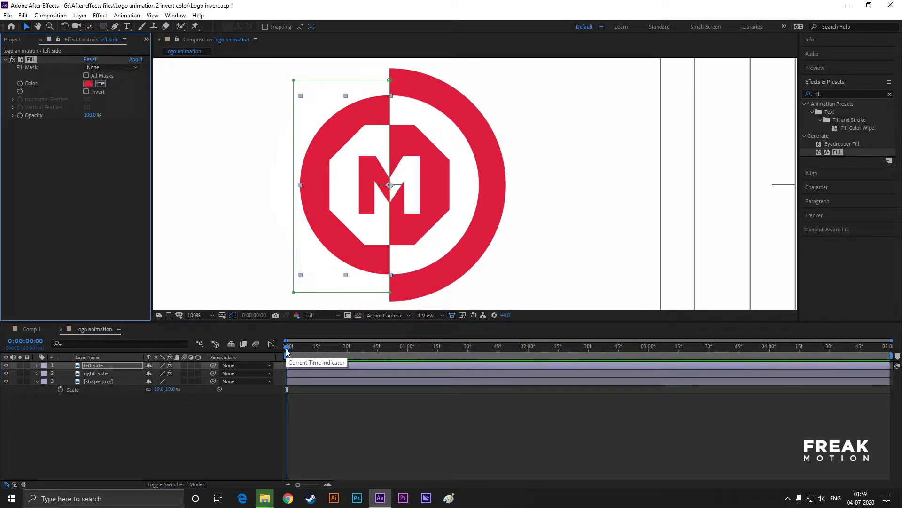
{"action": "left_click", "coordinate": [95, 372]}
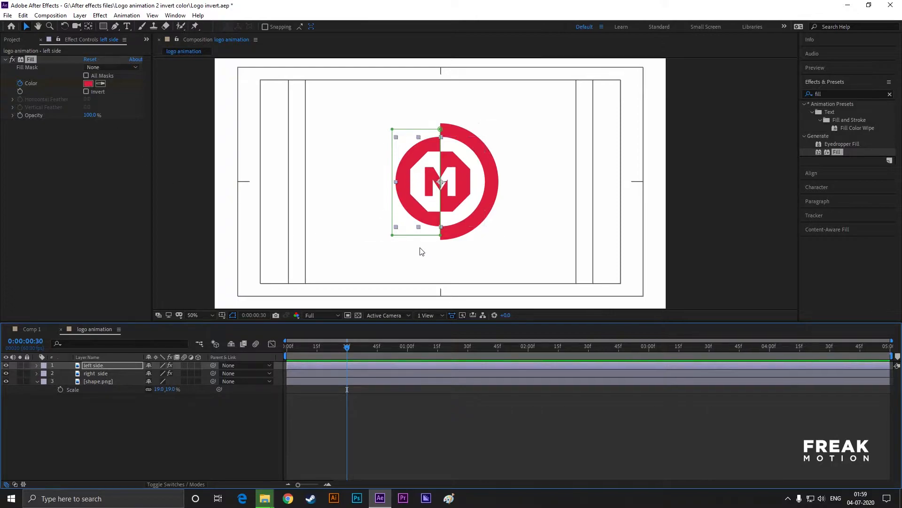
Change the right side layer's Fill colour
{"action": "left_click", "coordinate": [88, 82]}
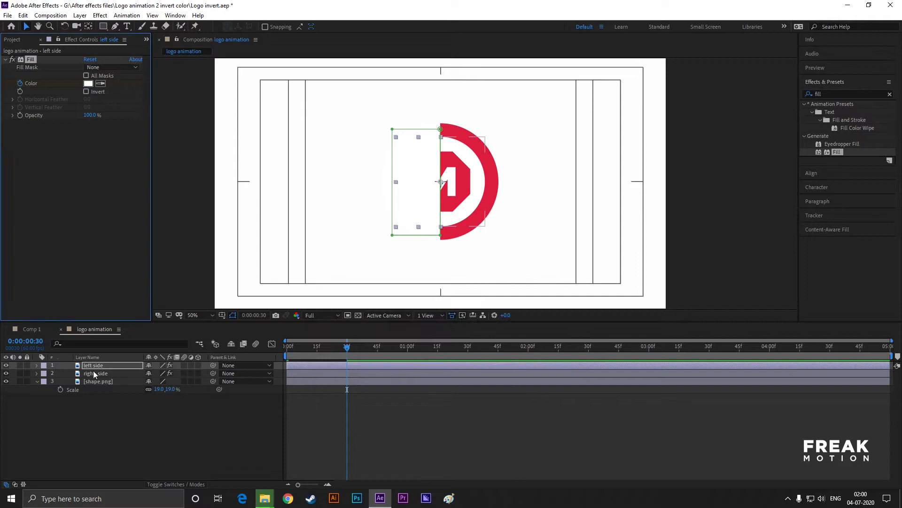
{"action": "left_click", "coordinate": [96, 373]}
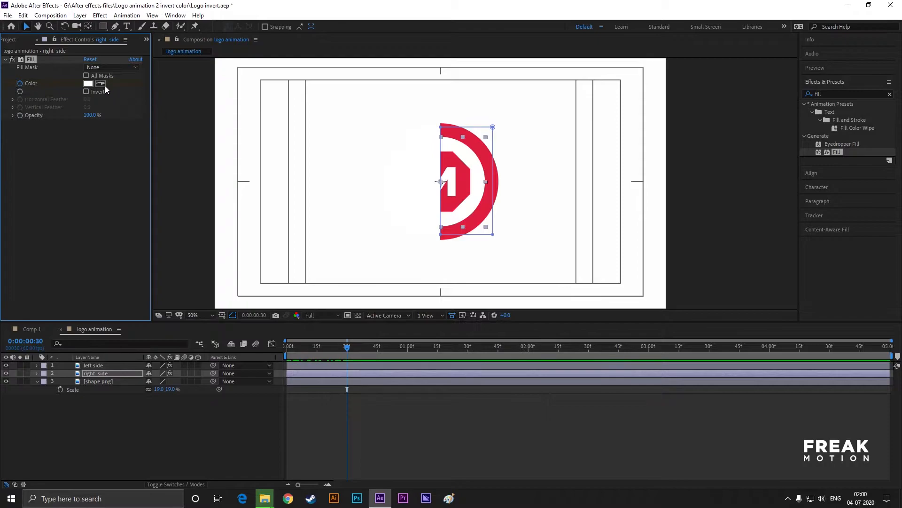
{"action": "left_click", "coordinate": [88, 82]}
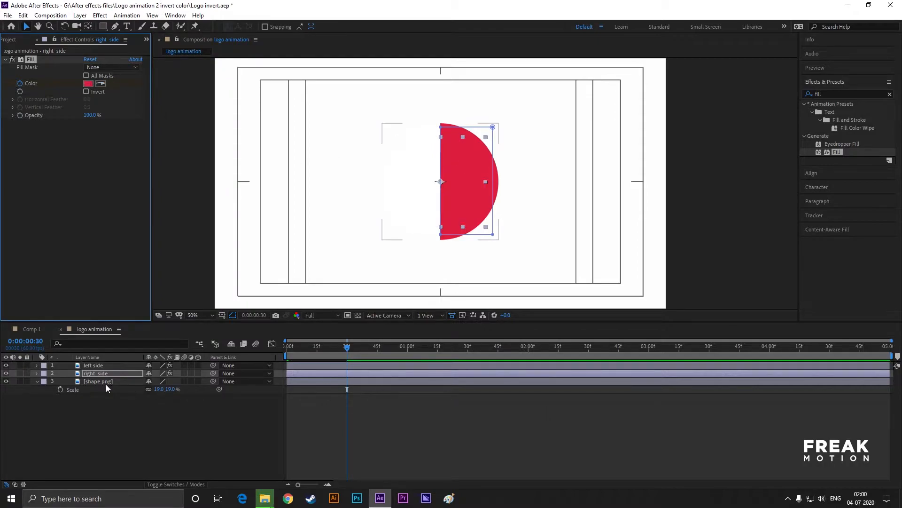
{"action": "left_click", "coordinate": [97, 381]}
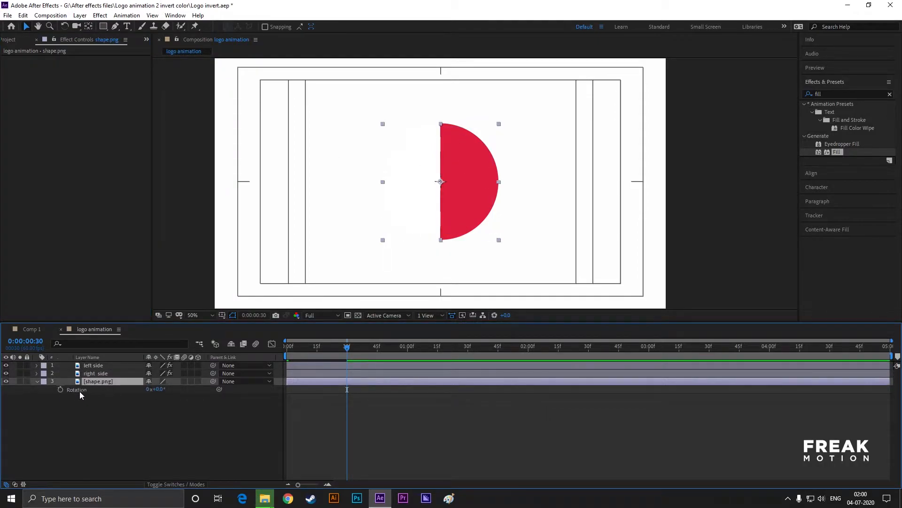
Keyframe shape.png's Rotation from frame 0 to 180° at frame 30
{"action": "left_click", "coordinate": [286, 346]}
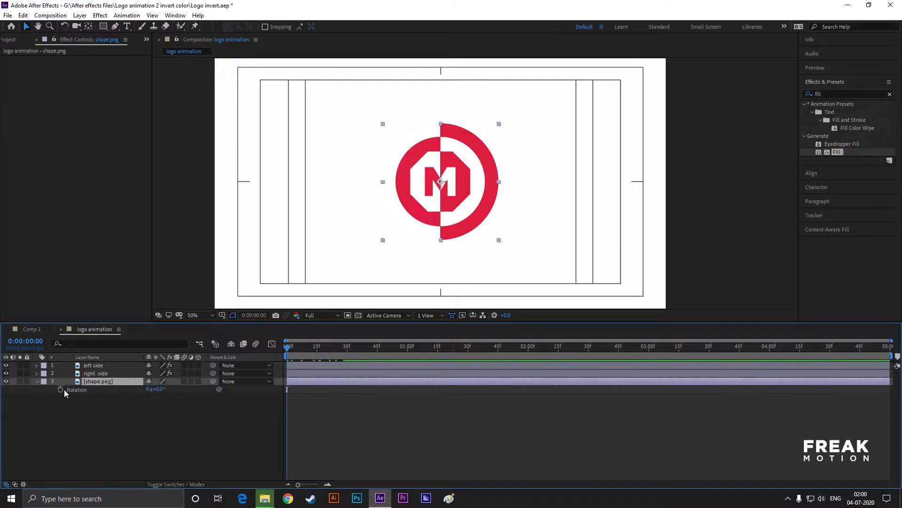
{"action": "left_click", "coordinate": [346, 346]}
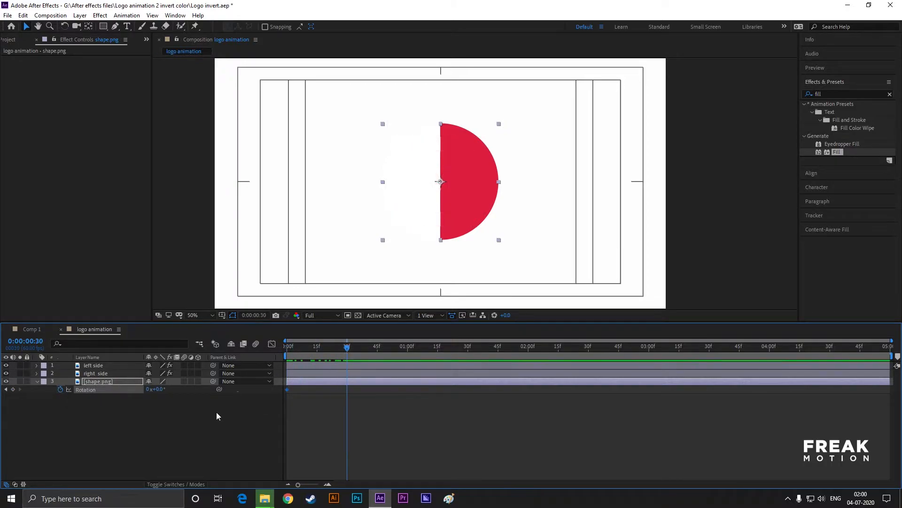
{"action": "type", "text": "180"}
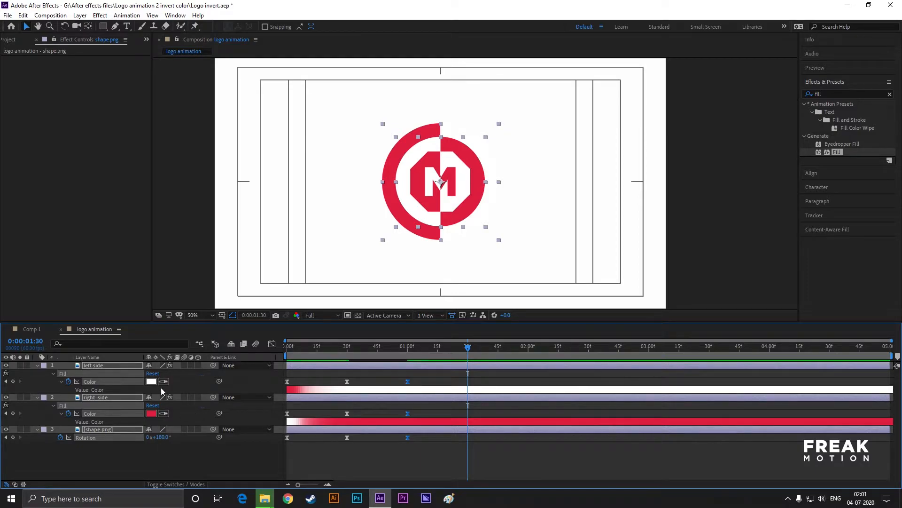
Key the left half's fill to red and the right half's to white, previewing near frame 60
{"action": "left_click", "coordinate": [94, 366]}
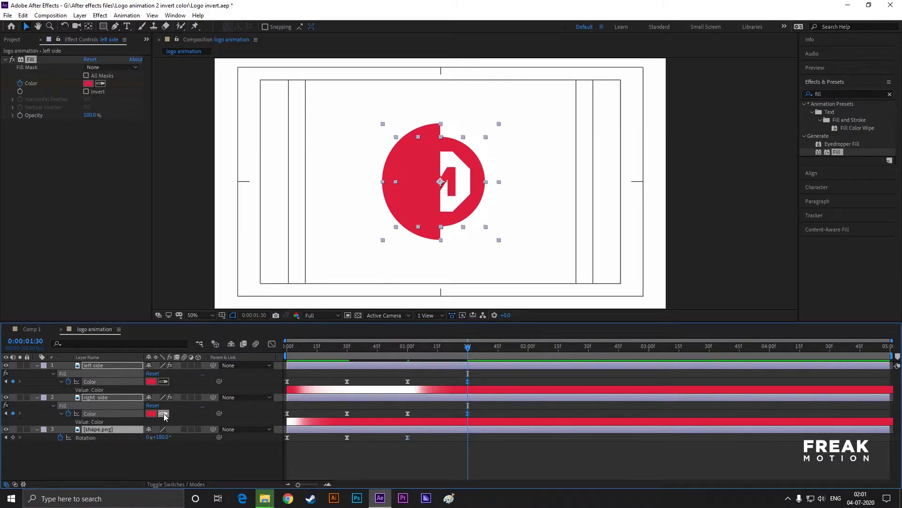
{"action": "left_click", "coordinate": [163, 413]}
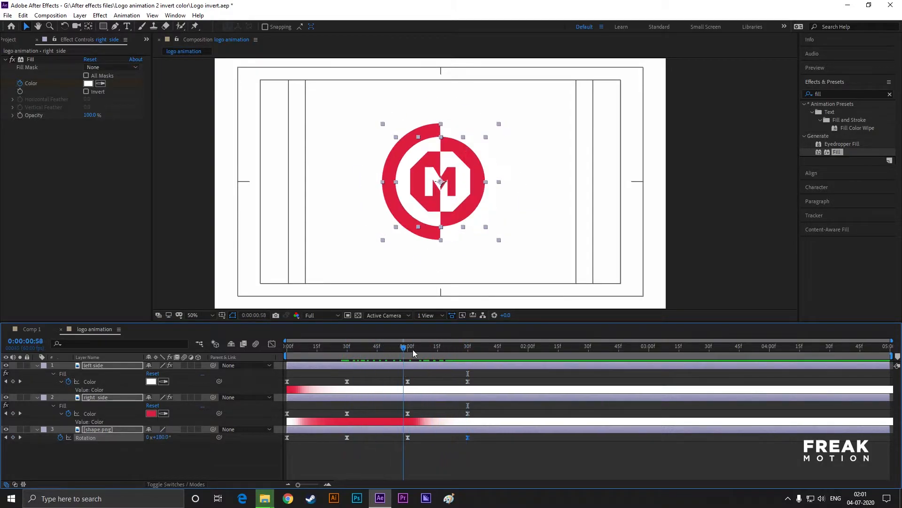
{"action": "left_click_drag", "start_coordinate": [403, 351], "coordinate": [467, 351]}
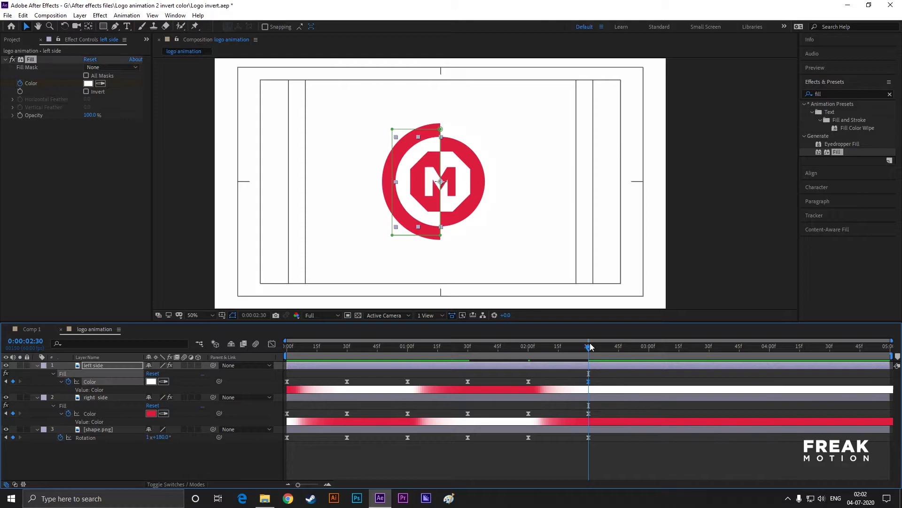
Paste Fill Color and Rotation keyframes every 30 frames to 4:59, ending at 2x+180°
{"action": "left_click", "coordinate": [649, 346]}
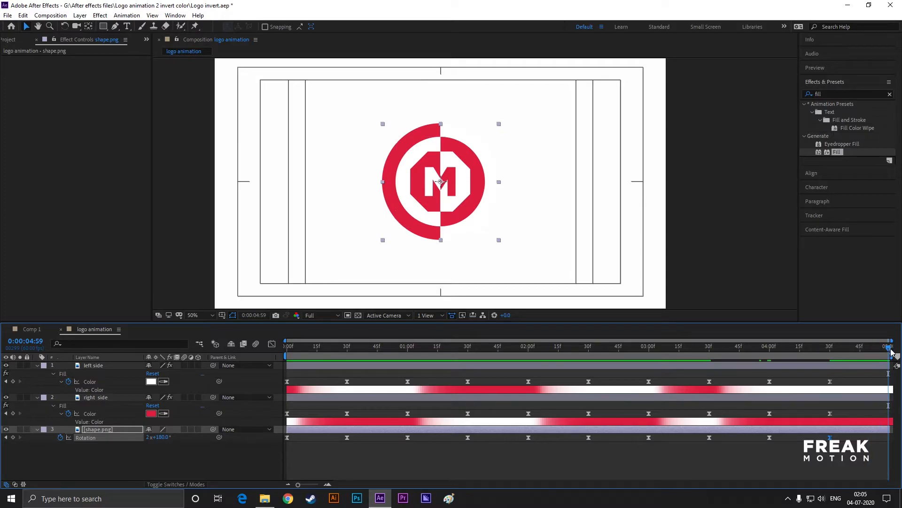
{"action": "left_click", "coordinate": [96, 396]}
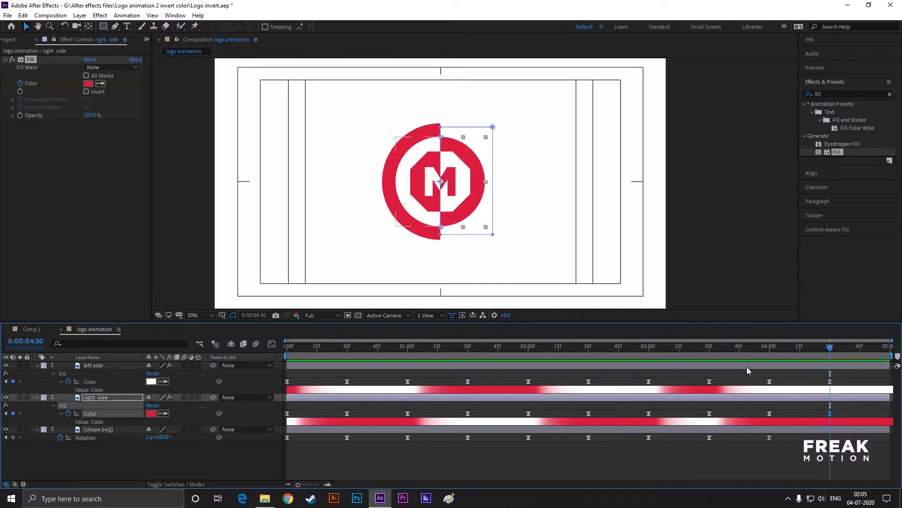
{"action": "left_click_drag", "start_coordinate": [830, 346], "coordinate": [769, 346]}
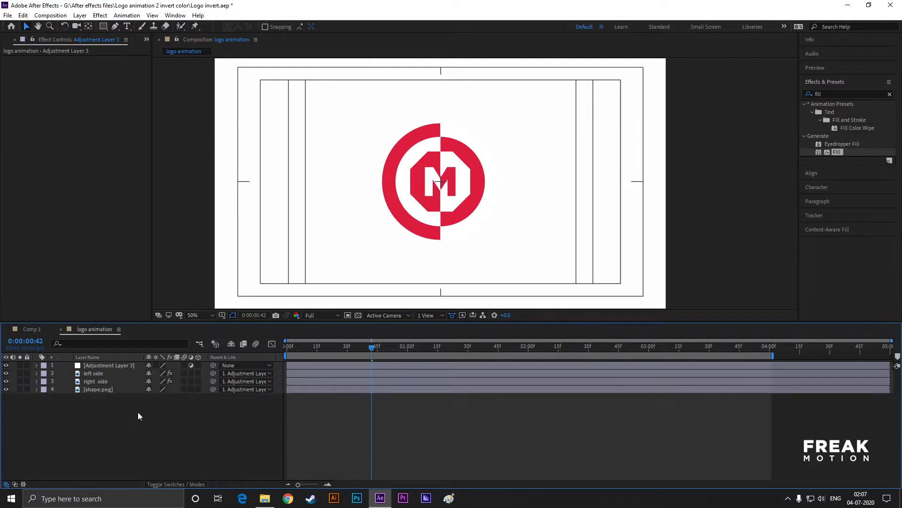
Select the new Adjustment Layer 3 to parent left side, right side and shape.png
{"action": "left_click", "coordinate": [108, 365]}
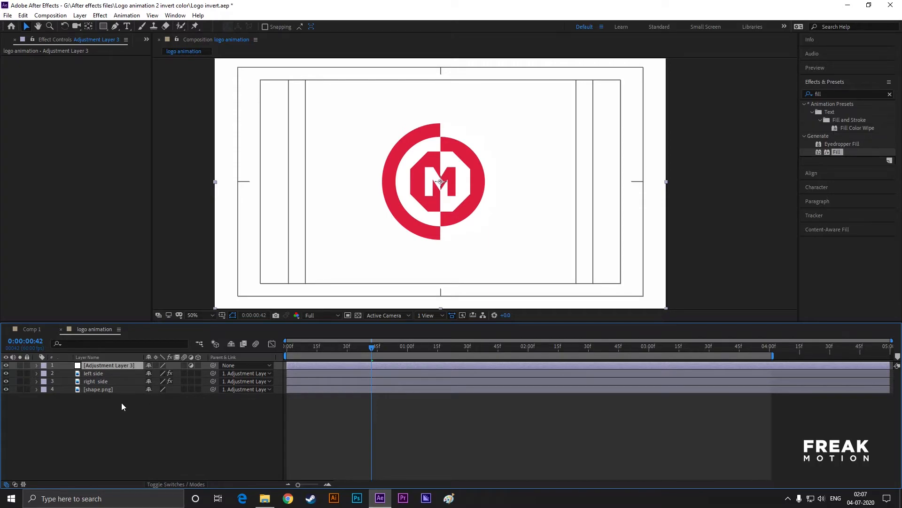
{"action": "mouse_move", "coordinate": [160, 415]}
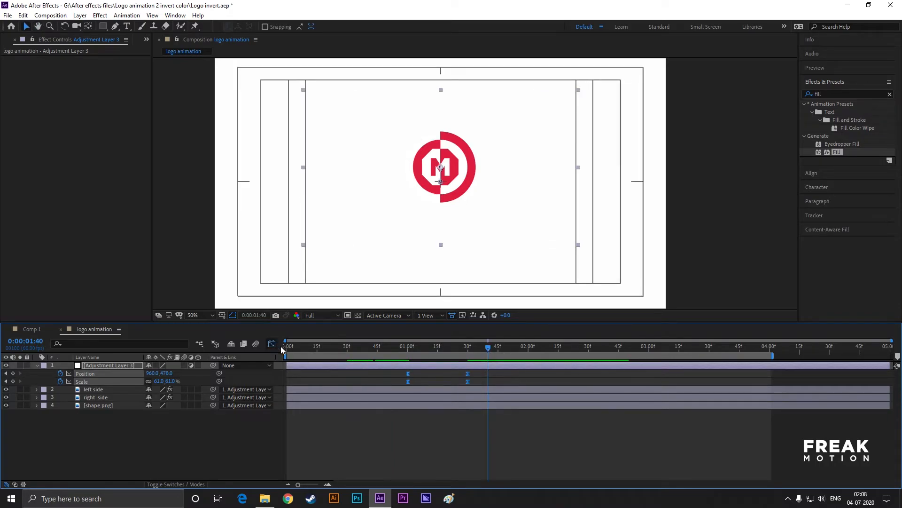
Keyframe Adjustment Layer 3's Position and Scale at 1:00 and 1:30, ending Scale at 61%
{"action": "left_click", "coordinate": [271, 344]}
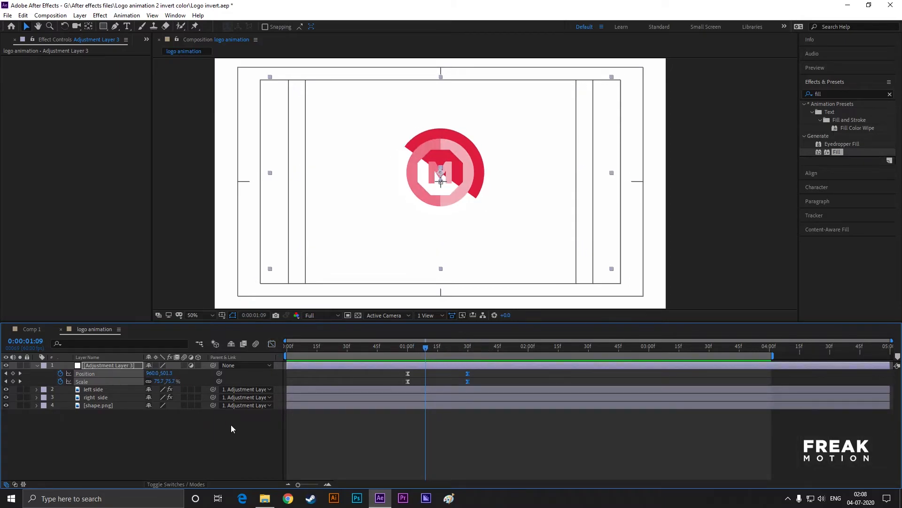
Type 'MOTION GRAPHIC' below the logo and set it in Gotham Black
{"action": "left_click", "coordinate": [126, 26]}
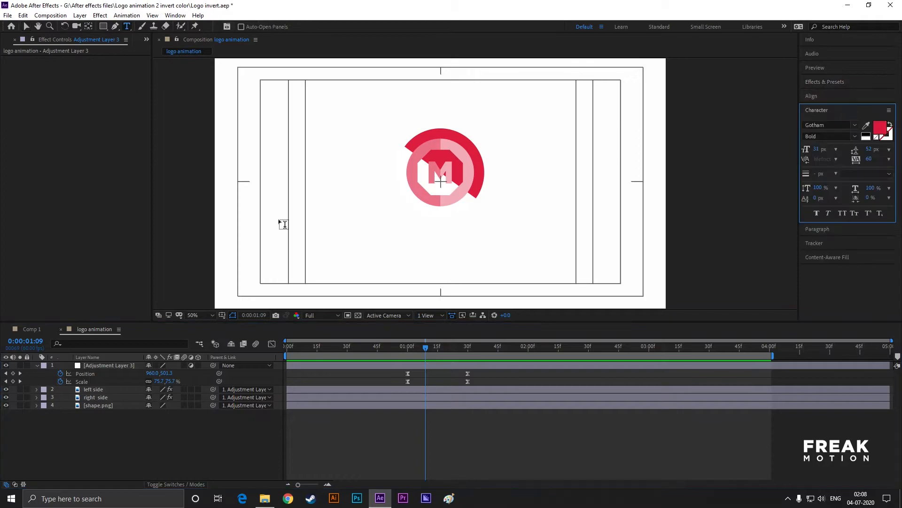
{"action": "type", "text": "MOTION GRAPHIC"}
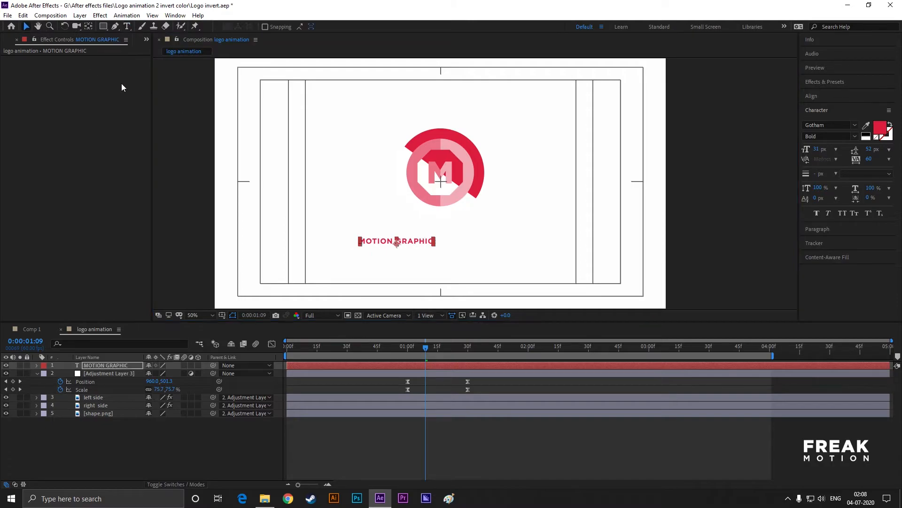
{"action": "left_click", "coordinate": [829, 125]}
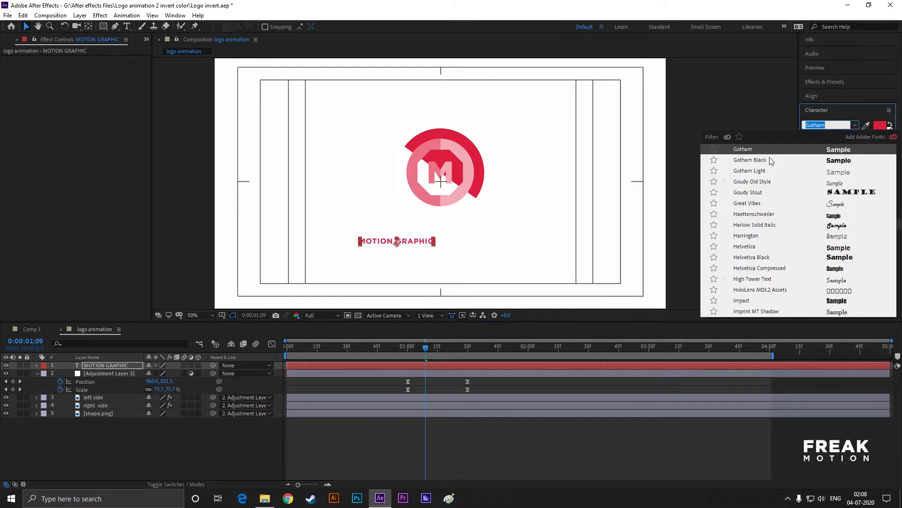
{"action": "left_click", "coordinate": [750, 160]}
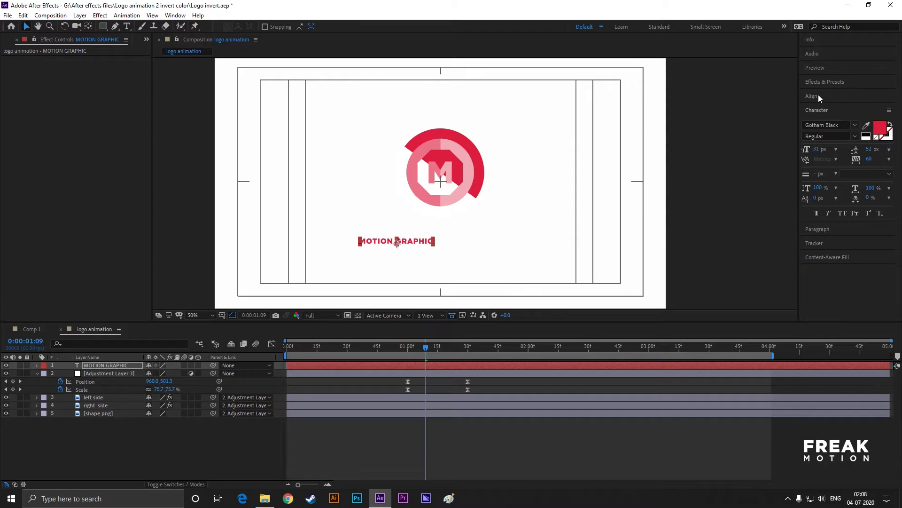
{"action": "left_click", "coordinate": [812, 96]}
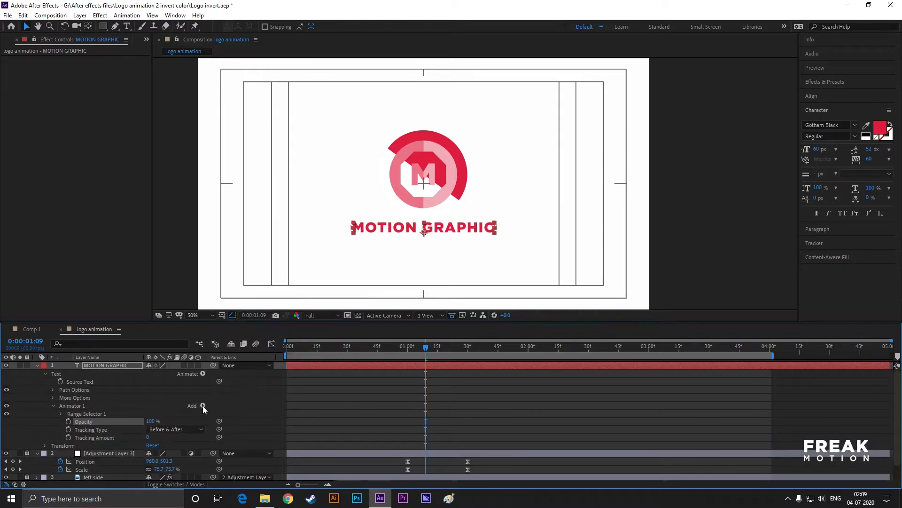
Add a Position property to the MOTION GRAPHIC text animator and enter -25
{"action": "left_click", "coordinate": [202, 405]}
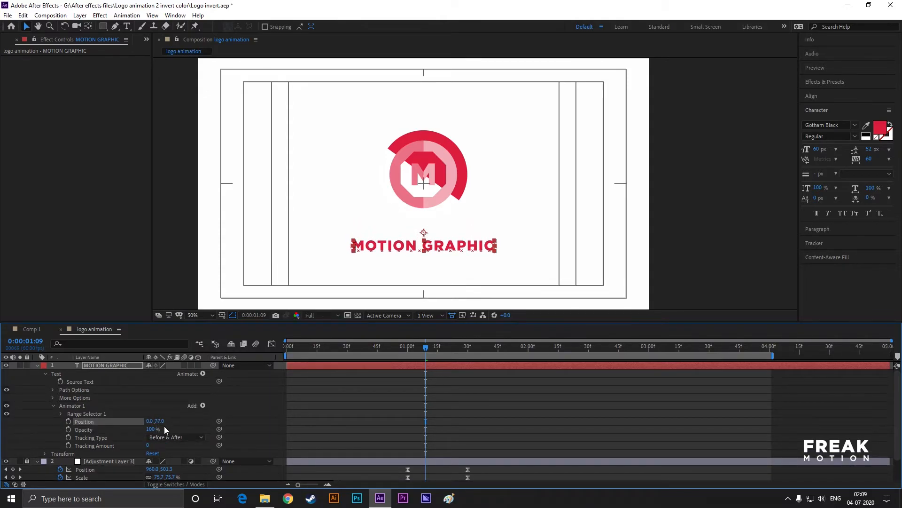
{"action": "type", "text": "-25"}
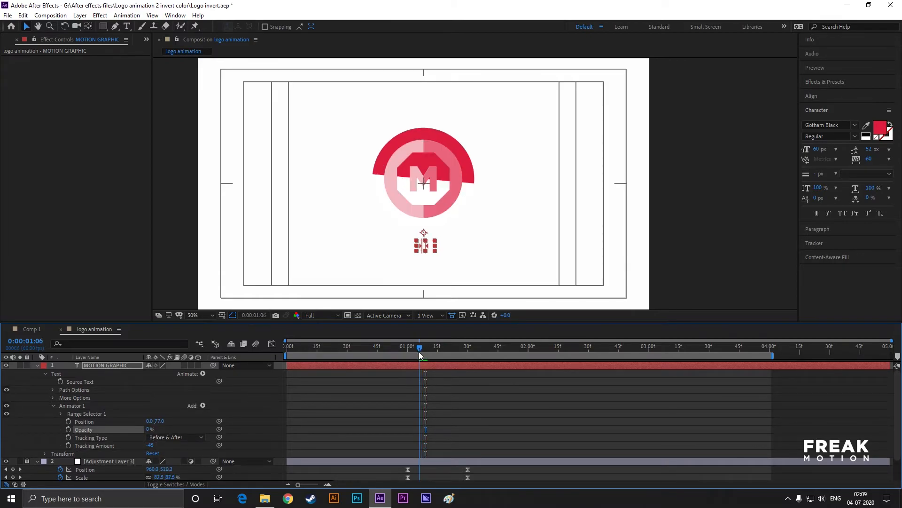
Keyframe the animator's Range Selector Start for the letter reveal, then add a Tracking property
{"action": "left_click", "coordinate": [61, 413]}
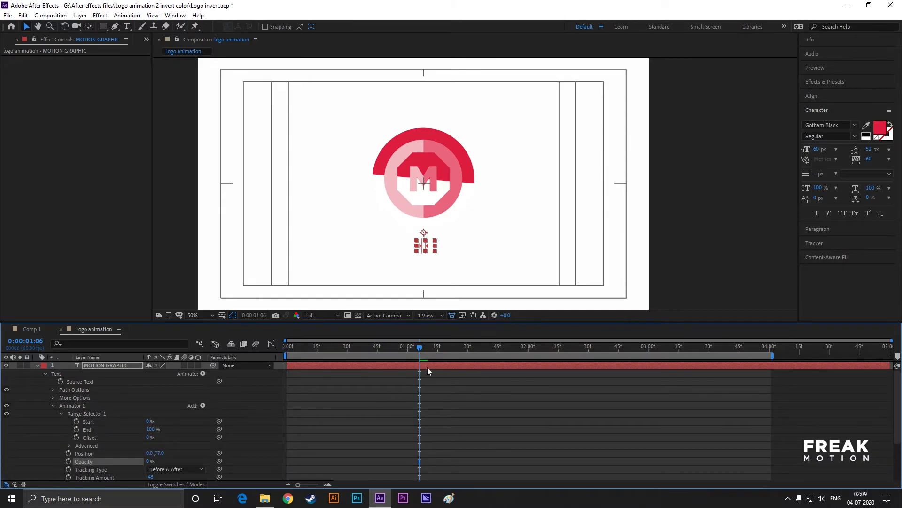
{"action": "left_click", "coordinate": [97, 421]}
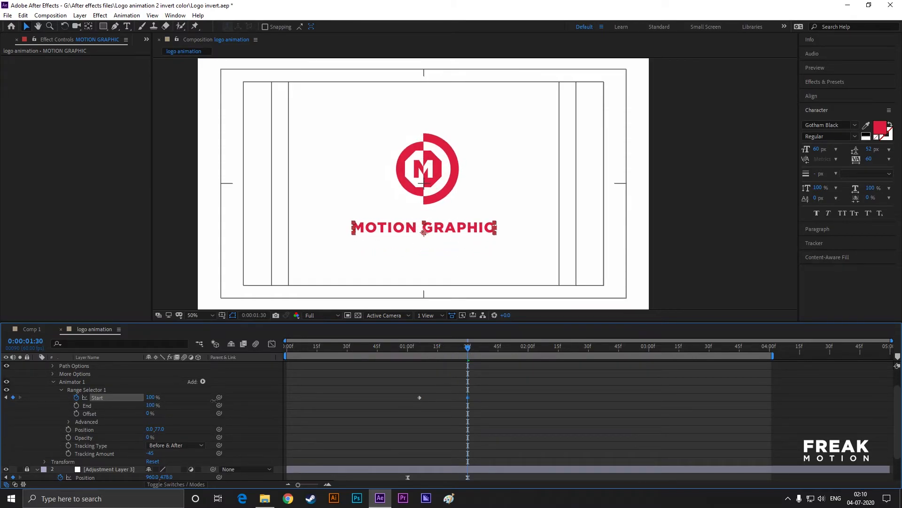
{"action": "mouse_move", "coordinate": [459, 387]}
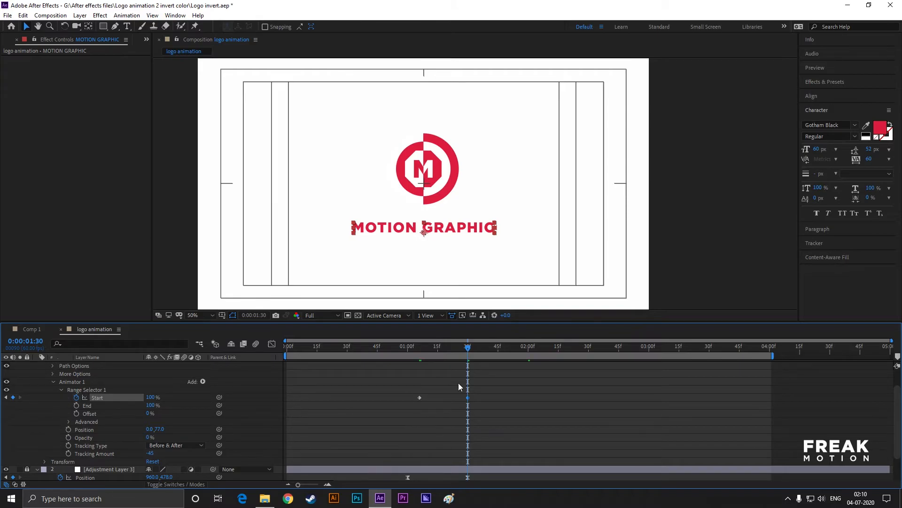
{"action": "left_click_drag", "start_coordinate": [468, 356], "coordinate": [459, 355]}
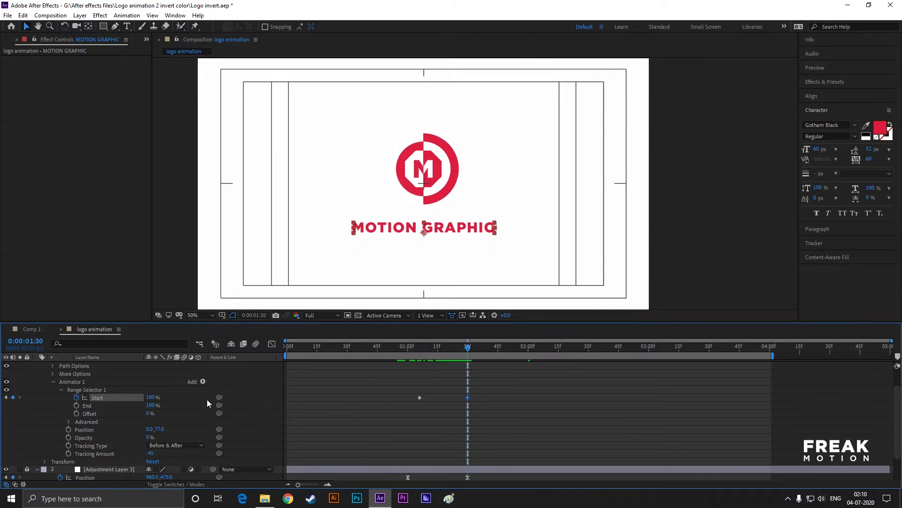
{"action": "left_click", "coordinate": [202, 373]}
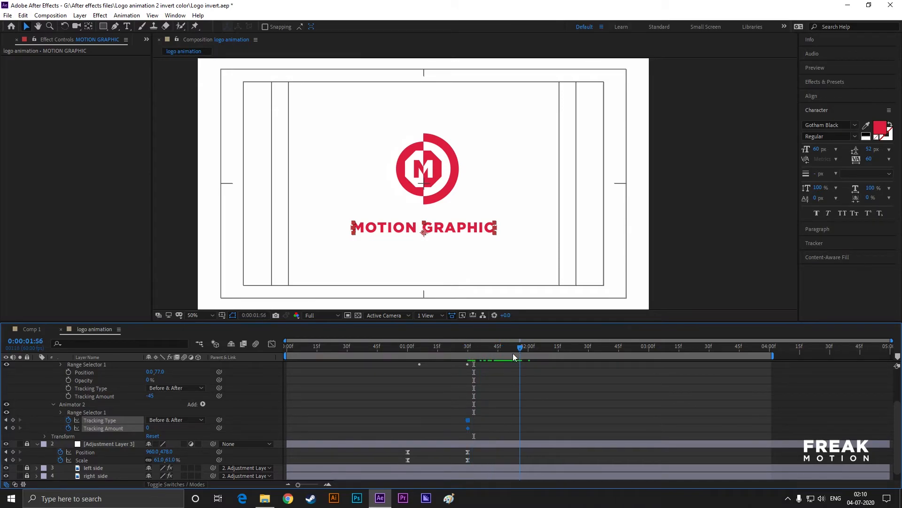
Shift the Tracking Amount keyframes later so spacing changes after the letters appear
{"action": "left_click_drag", "start_coordinate": [519, 350], "coordinate": [496, 350]}
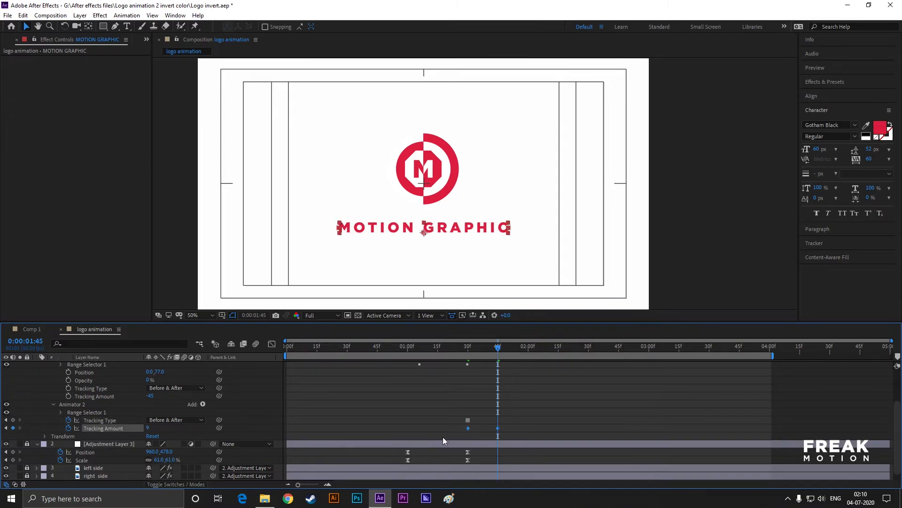
{"action": "left_click", "coordinate": [272, 343]}
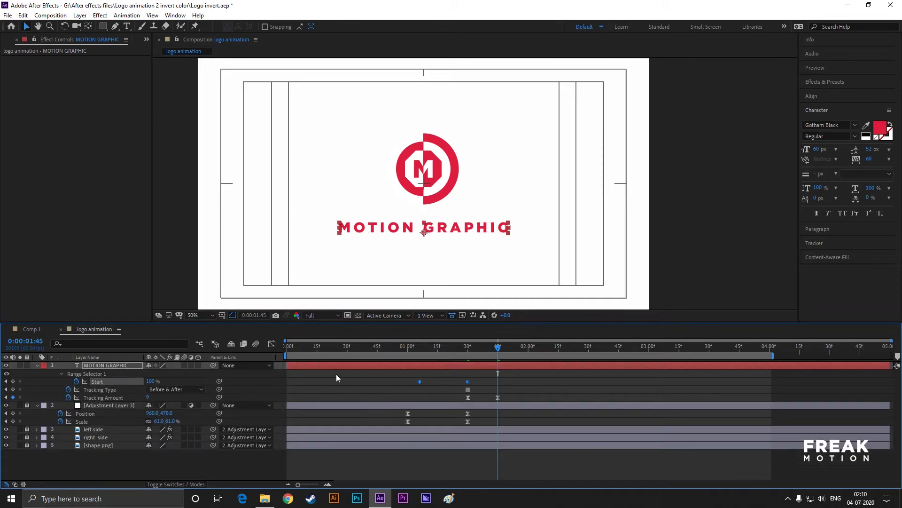
{"action": "left_click", "coordinate": [271, 344]}
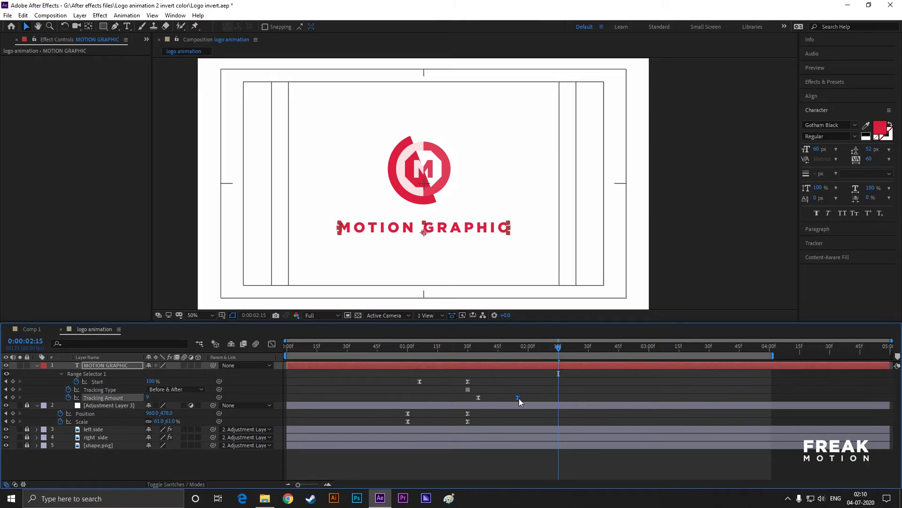
{"action": "left_click", "coordinate": [401, 346]}
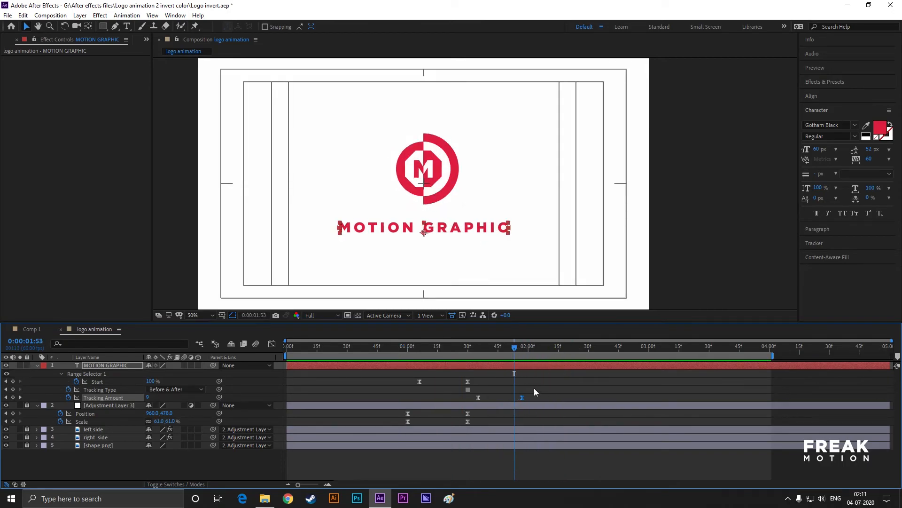
{"action": "left_click_drag", "start_coordinate": [521, 398], "coordinate": [497, 397]}
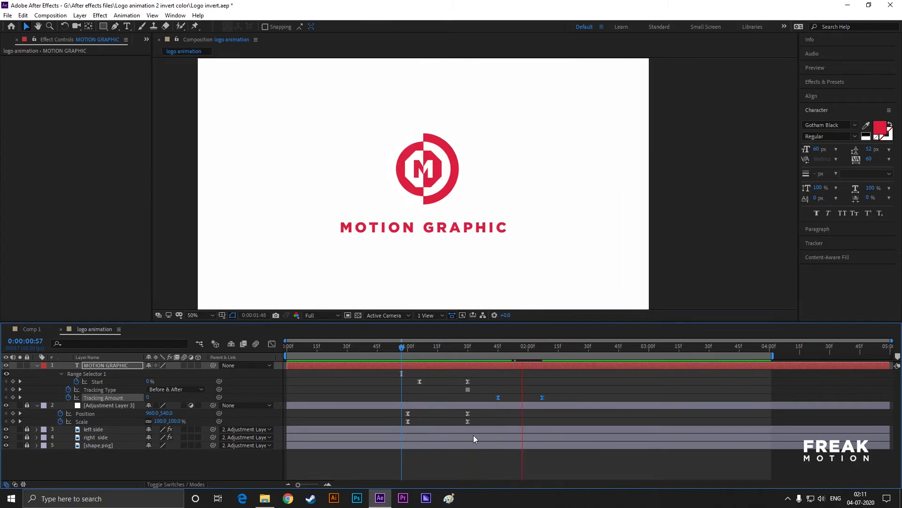
{"action": "left_click", "coordinate": [490, 346]}
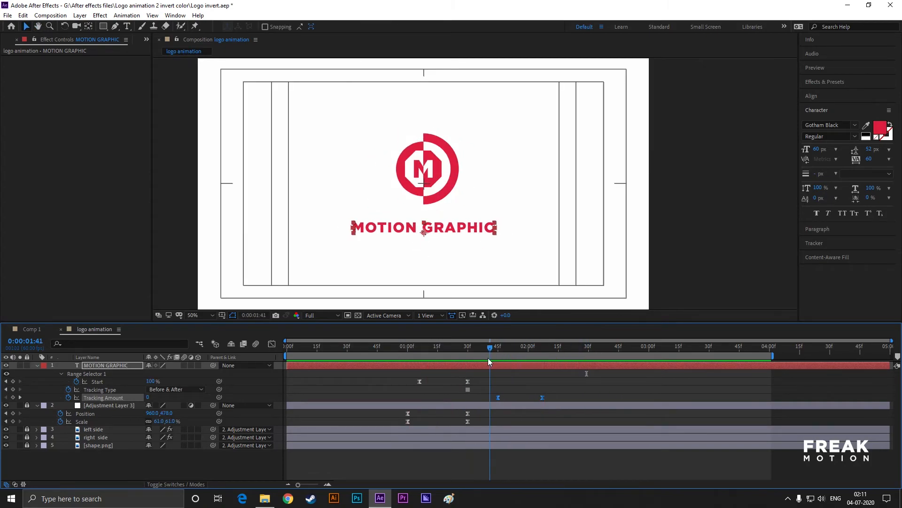
{"action": "left_click_drag", "start_coordinate": [489, 349], "coordinate": [484, 349]}
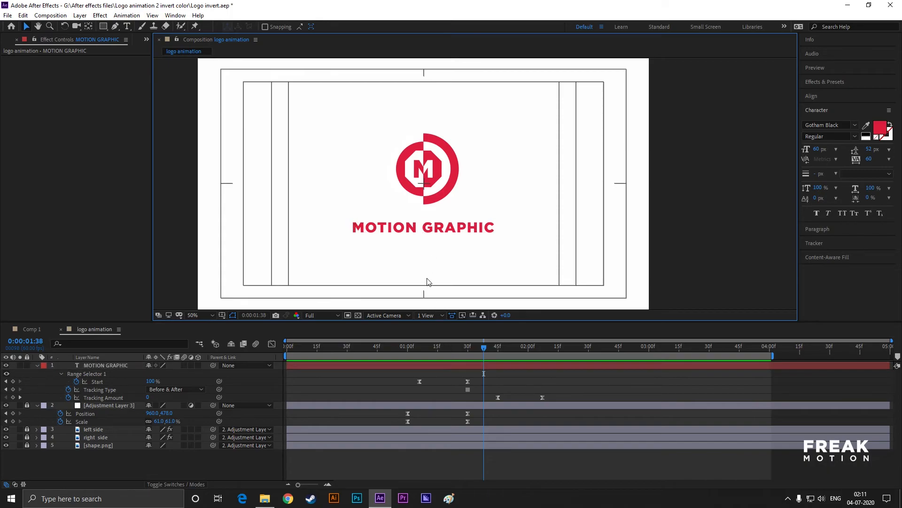
{"action": "mouse_move", "coordinate": [457, 259]}
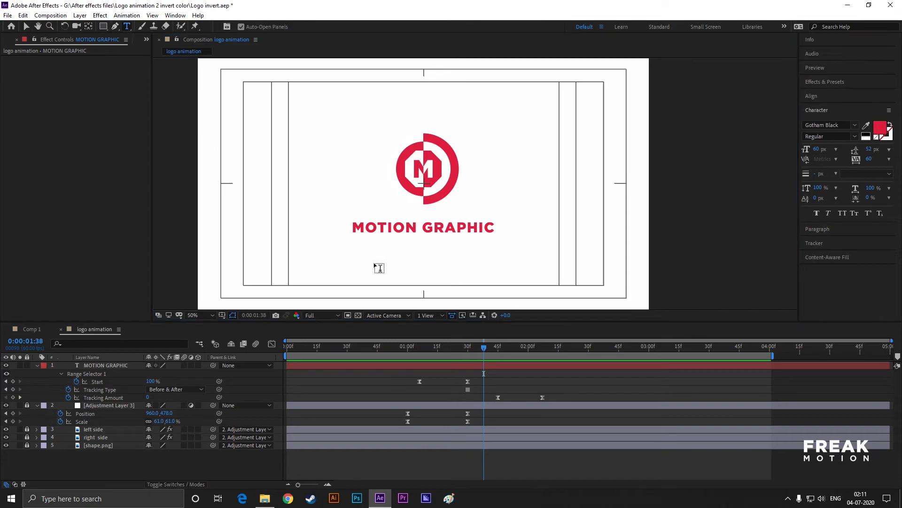
Type the tagline IT'S ALL ABOUT KEYFRAMES
{"action": "type", "text": "IT’S ALL"}
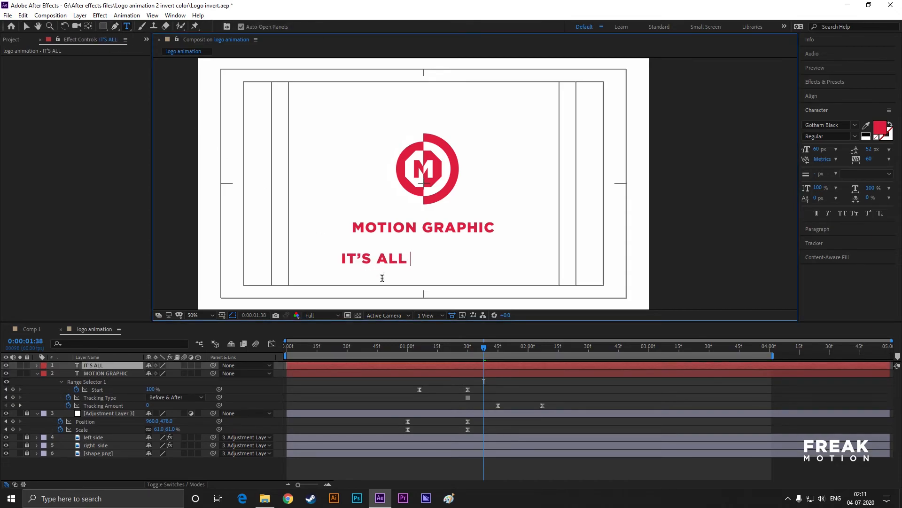
{"action": "type", "text": "ABOUT KEYF"}
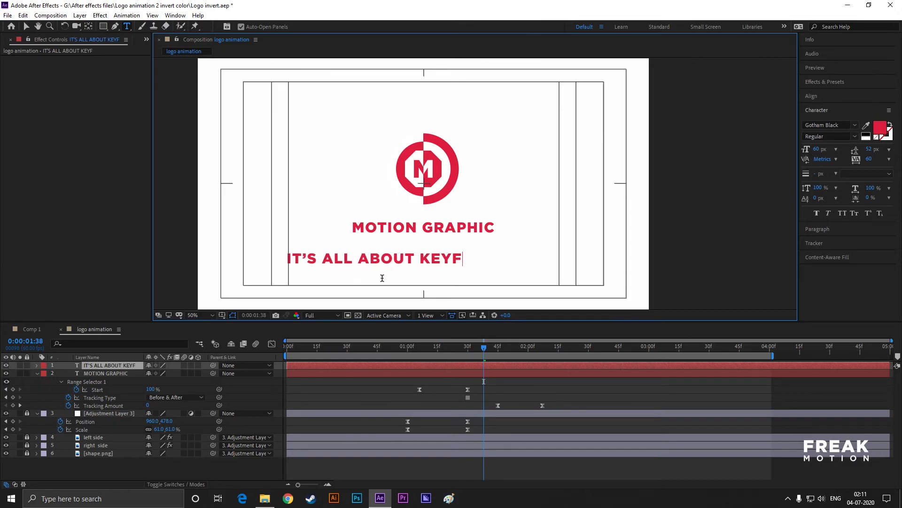
{"action": "type", "text": "RAMES"}
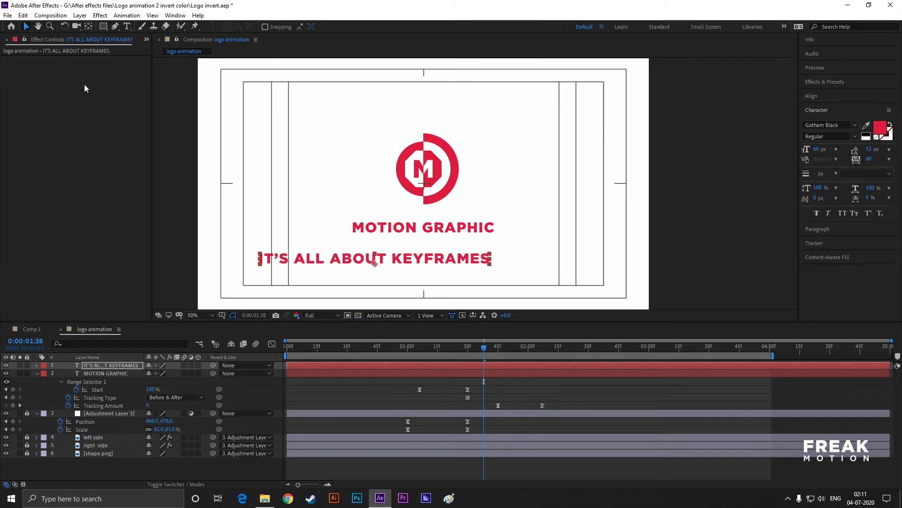
Set the tagline's typeface to Gotham and zoom in on the titles
{"action": "left_click", "coordinate": [829, 125]}
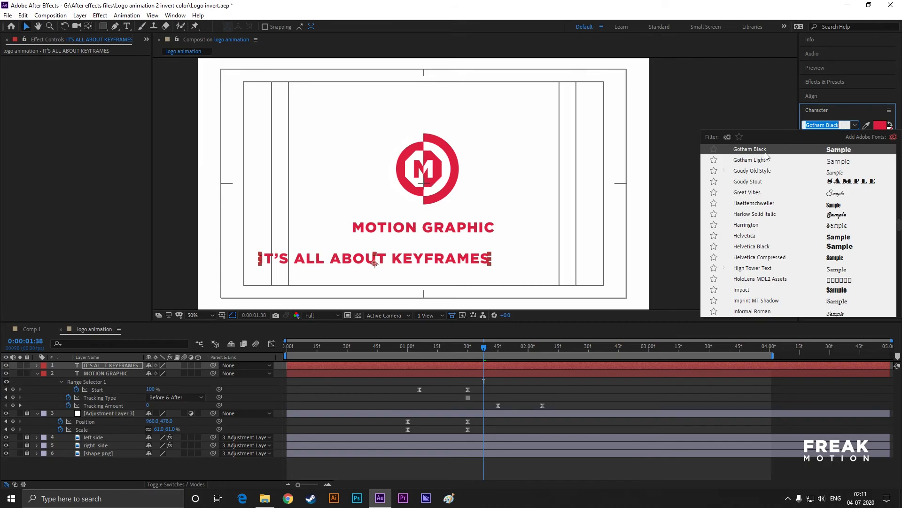
{"action": "type", "text": "gotha"}
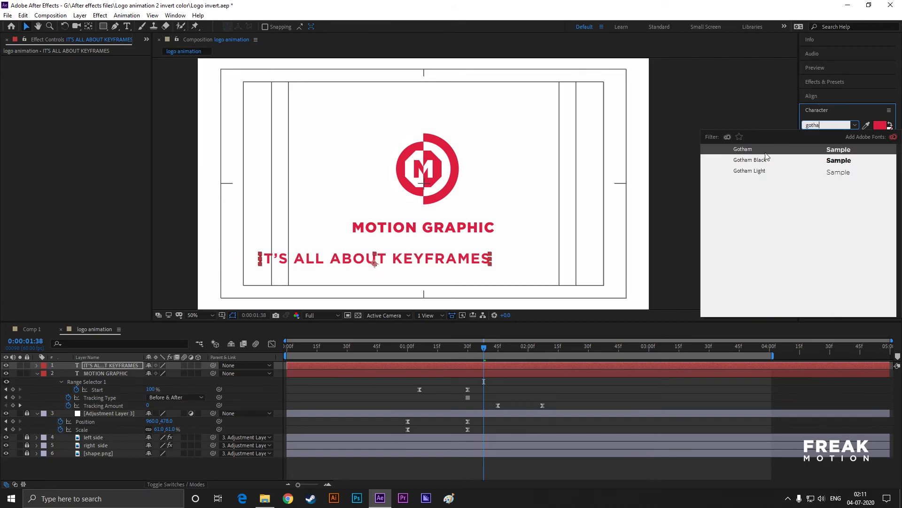
{"action": "left_click", "coordinate": [743, 149]}
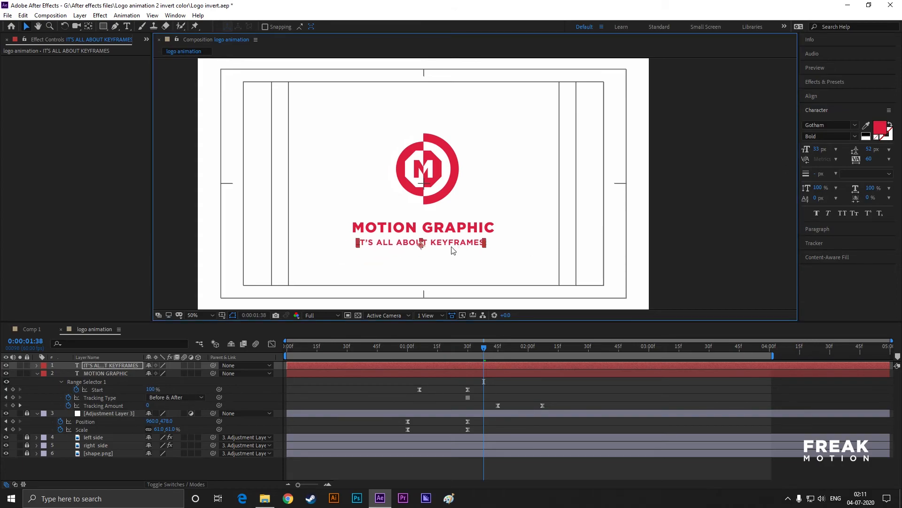
{"action": "left_click", "coordinate": [192, 315]}
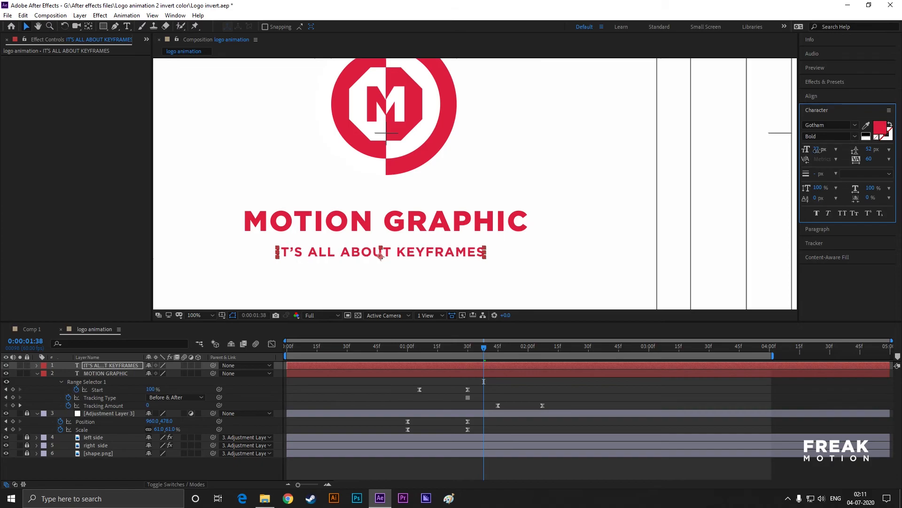
{"action": "left_click", "coordinate": [812, 95]}
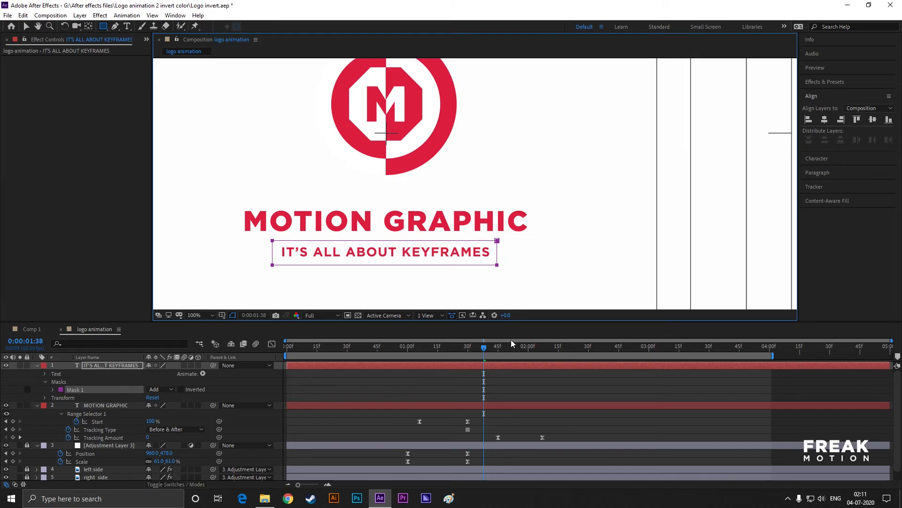
Move later in time and reposition the tagline for its upward reveal
{"action": "left_click_drag", "start_coordinate": [484, 352], "coordinate": [543, 352]}
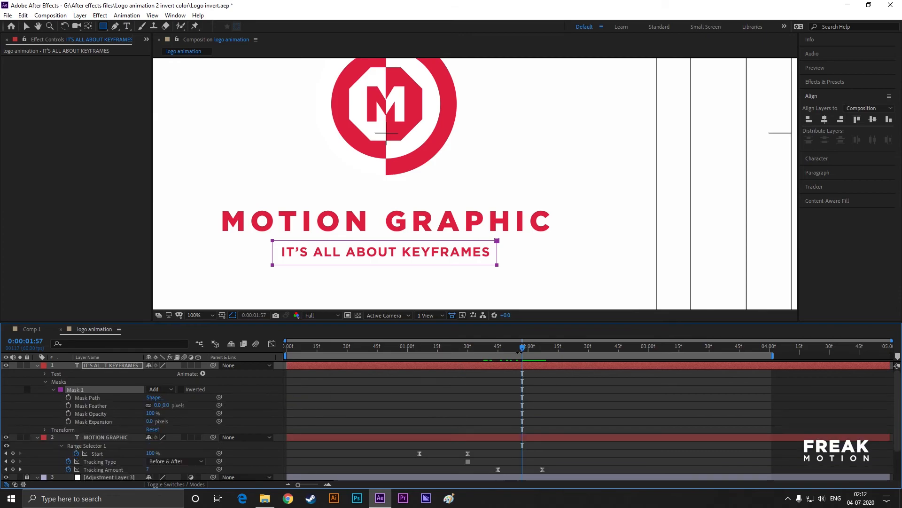
{"action": "left_click_drag", "start_coordinate": [521, 346], "coordinate": [559, 346]}
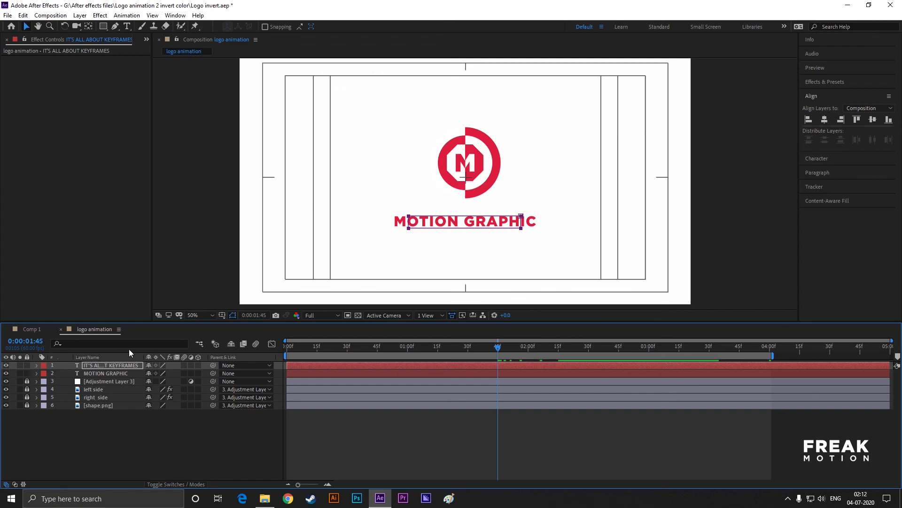
{"action": "left_click", "coordinate": [289, 345]}
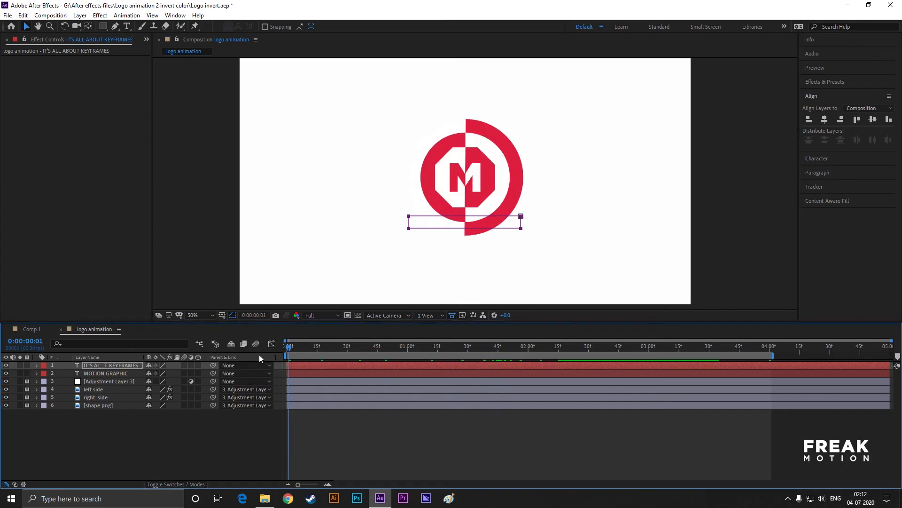
{"action": "left_click", "coordinate": [524, 345]}
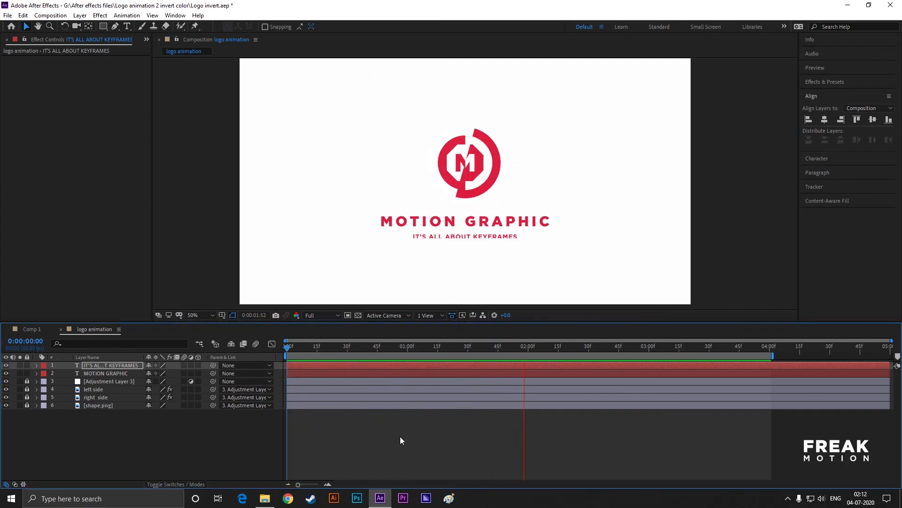
{"action": "left_click", "coordinate": [336, 346]}
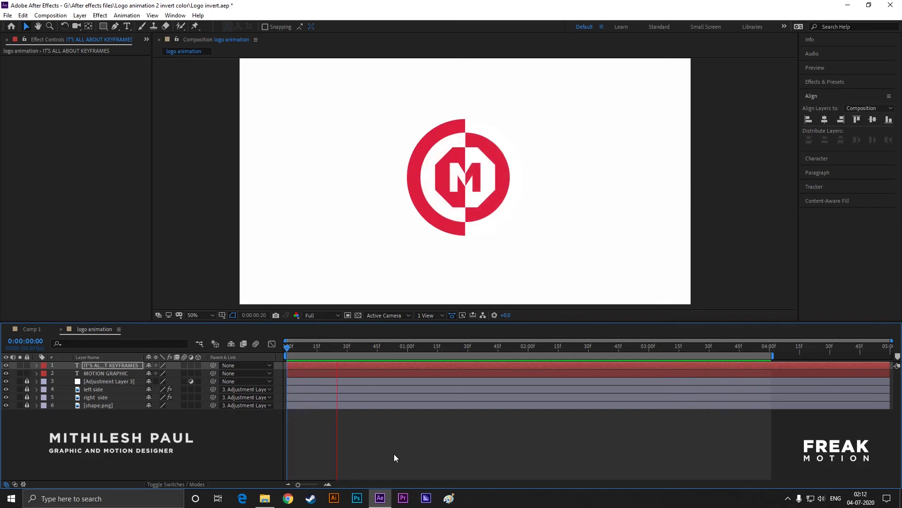